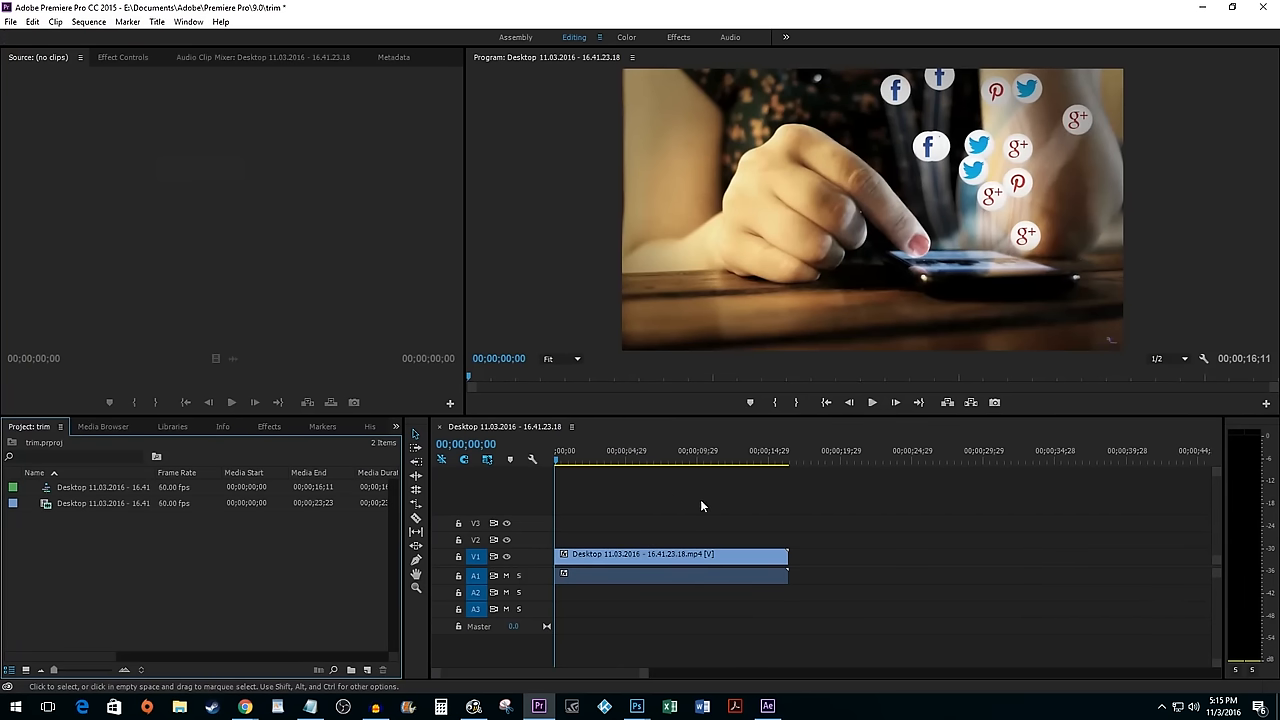
{"action": "mouse_move", "coordinate": [632, 496]}
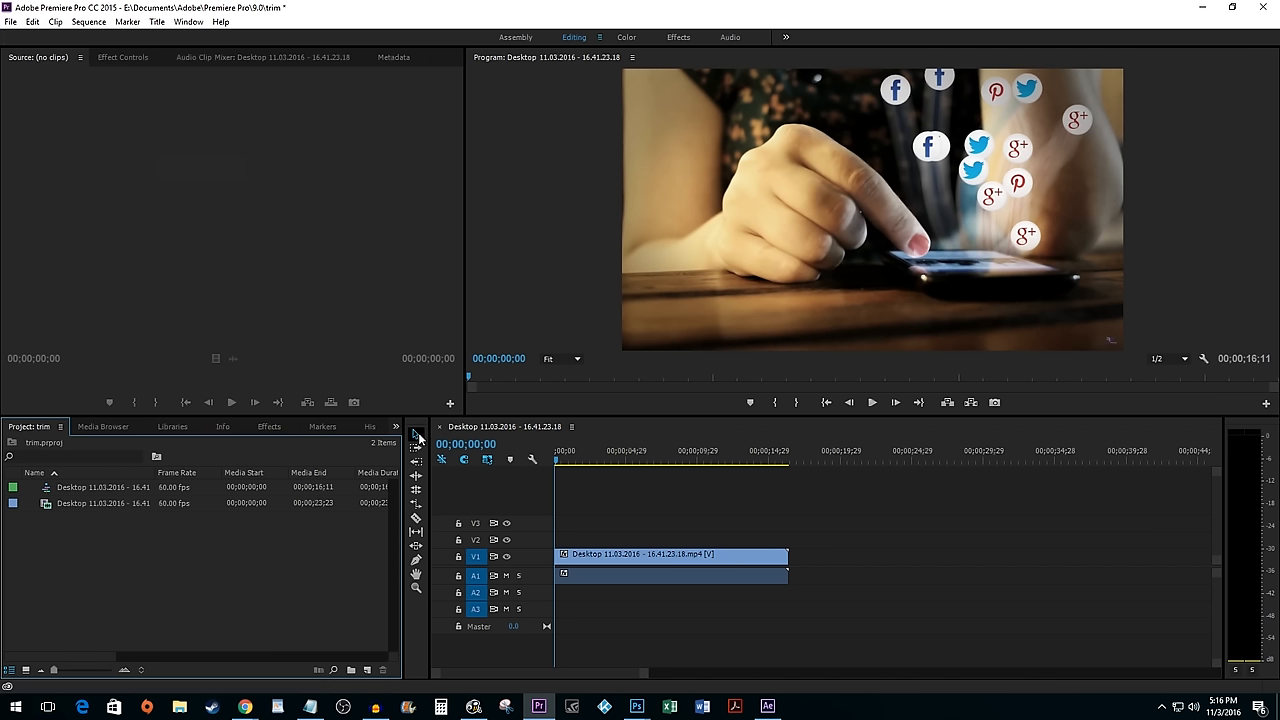
{"action": "mouse_move", "coordinate": [592, 516]}
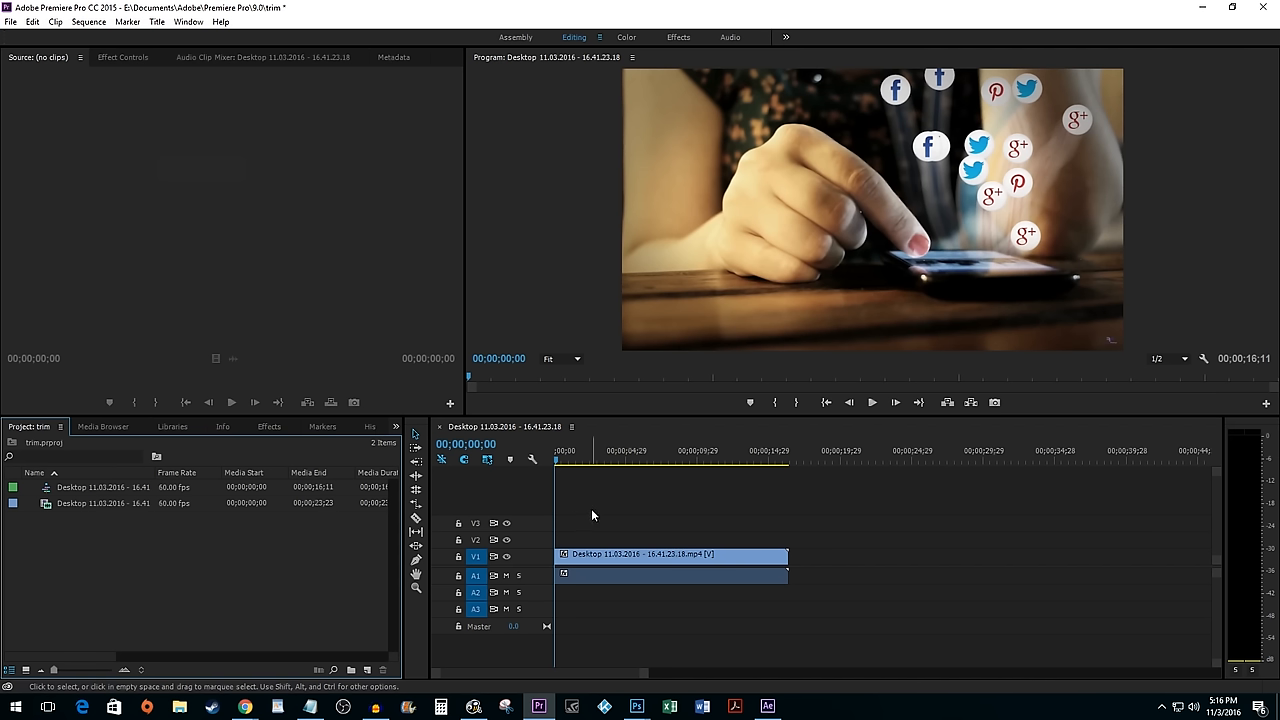
{"action": "mouse_move", "coordinate": [592, 534]}
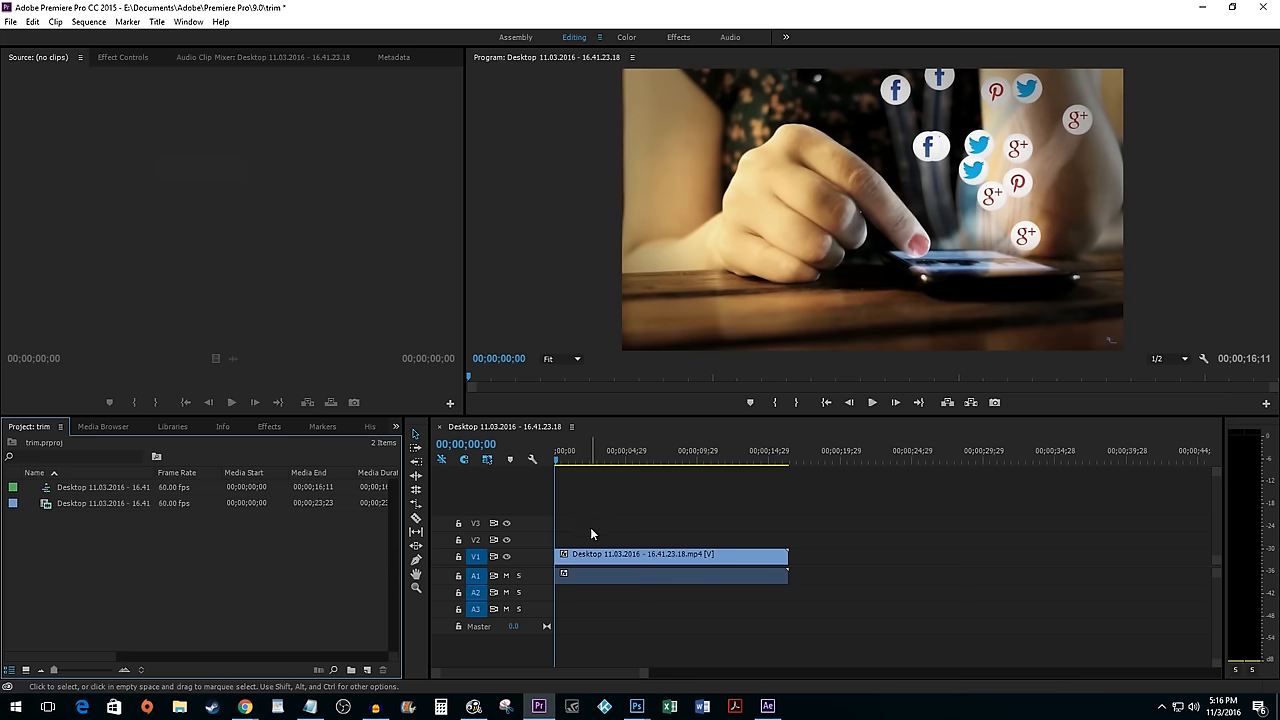
- Trim the desktop clip's out point so it ends around the 11-second mark
{"action": "left_click", "coordinate": [560, 462]}
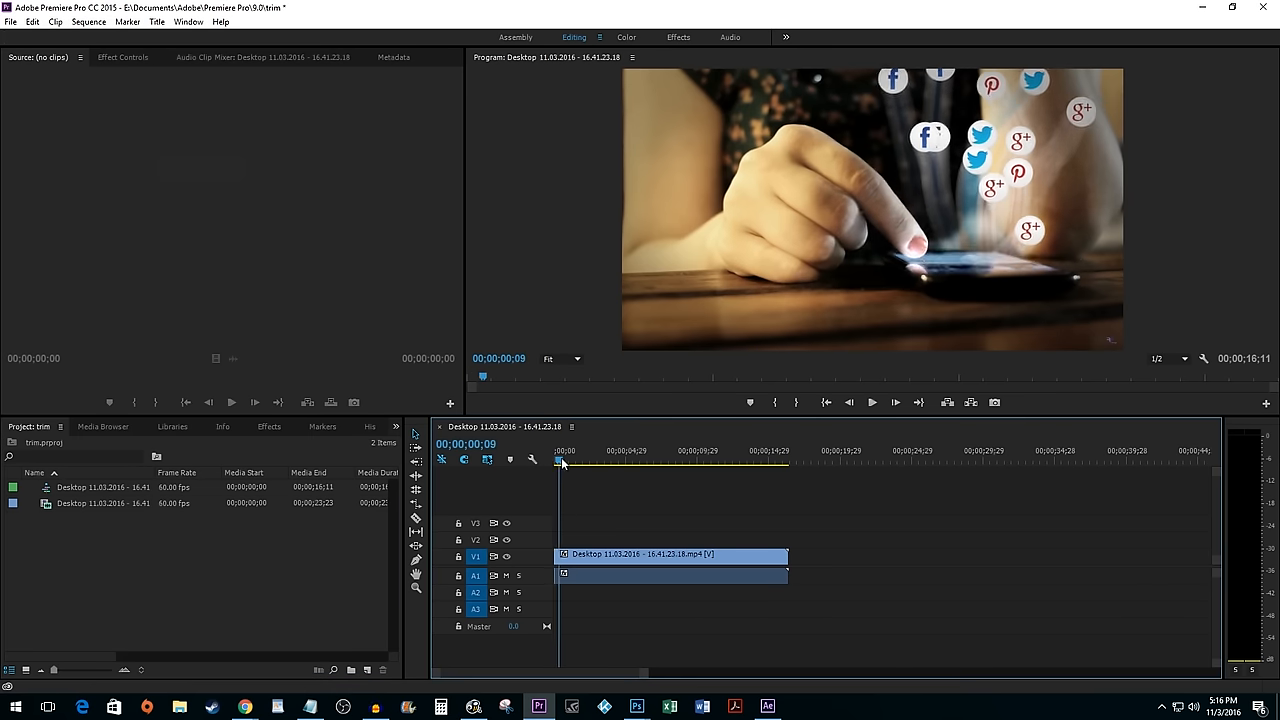
{"action": "left_click", "coordinate": [570, 462]}
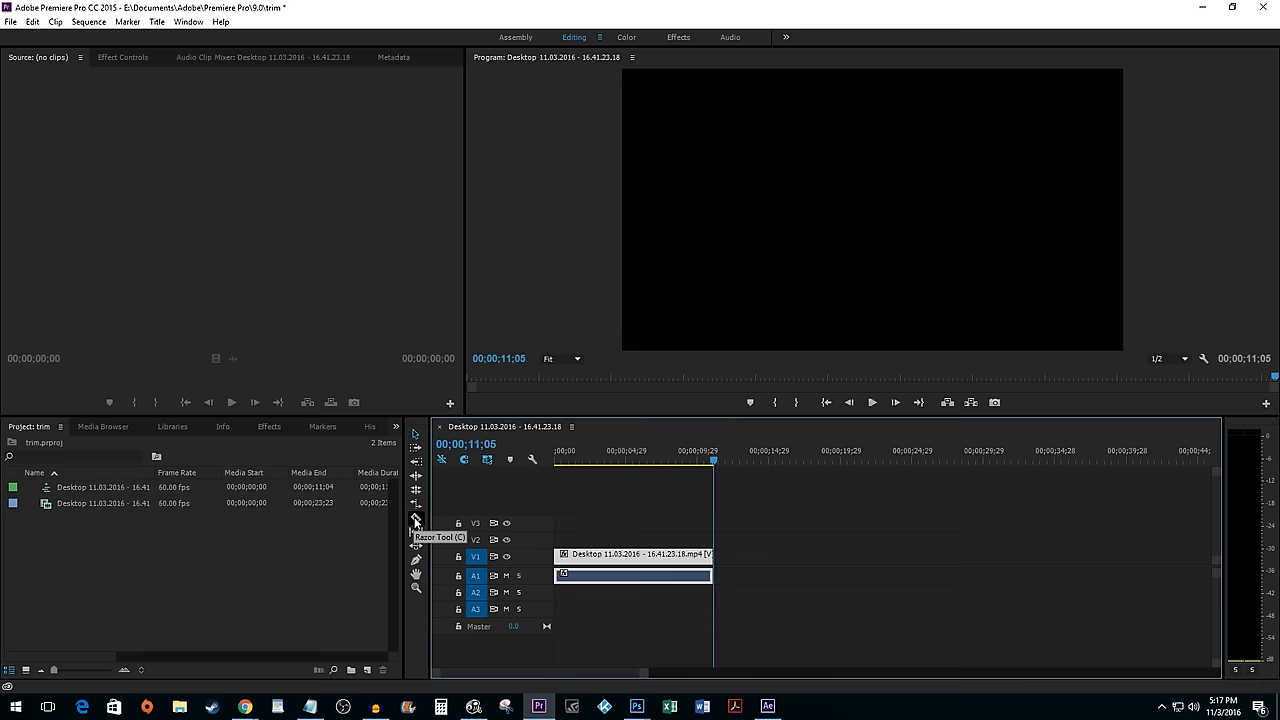
- Split the trimmed clip at two points with the Razor tool into three clips
{"action": "left_click", "coordinate": [416, 524]}
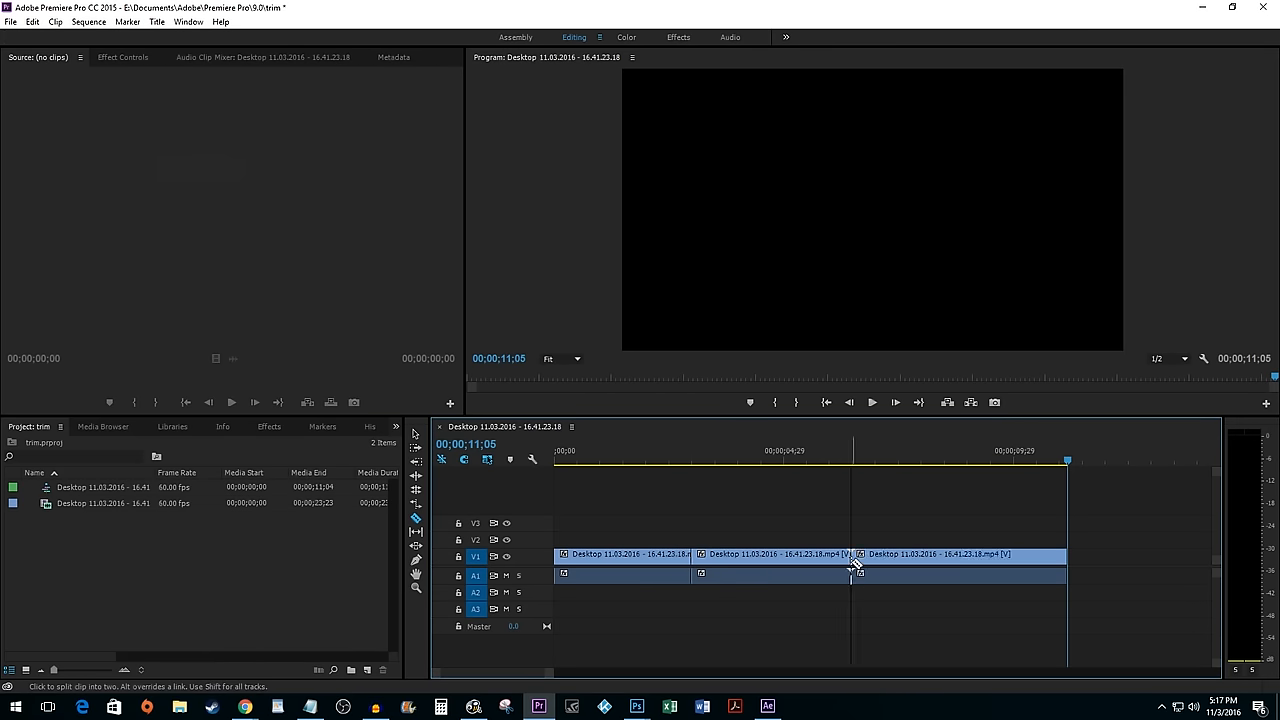
{"action": "mouse_move", "coordinate": [852, 568]}
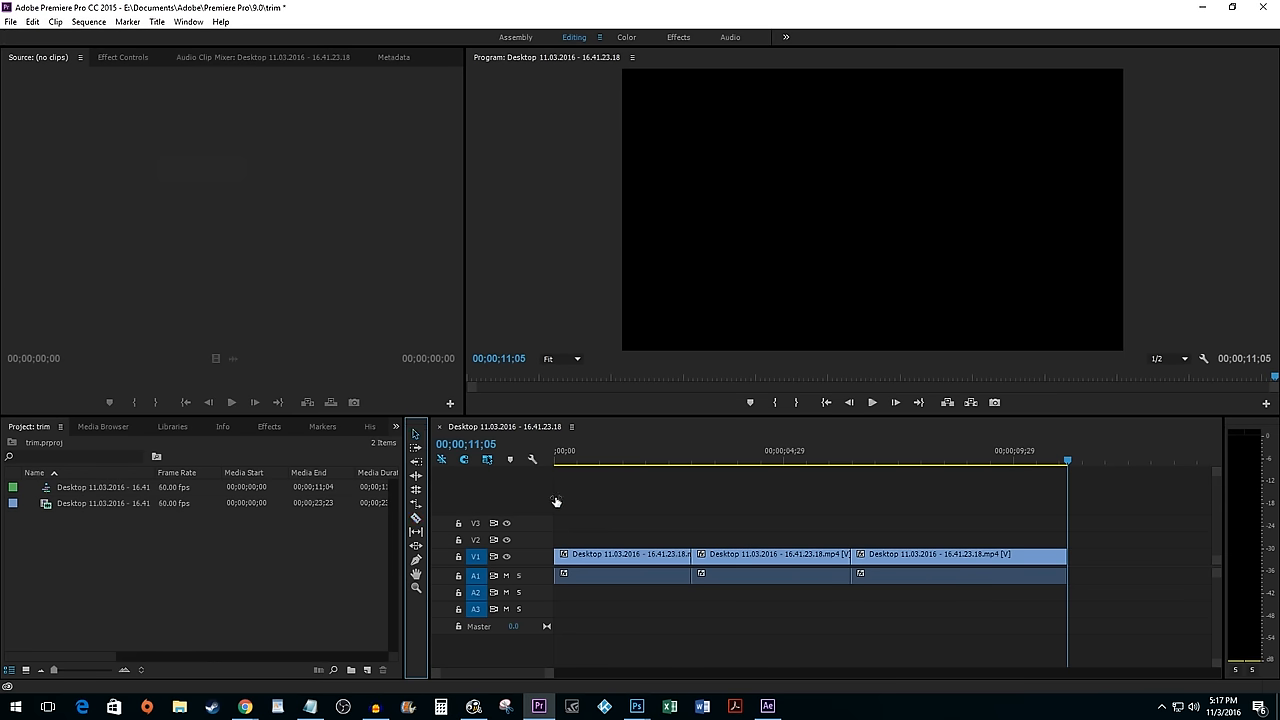
- Drag the first clip's end edge leftward with Ripple Edit so the later clips shift
{"action": "left_click_drag", "start_coordinate": [700, 554], "coordinate": [688, 554]}
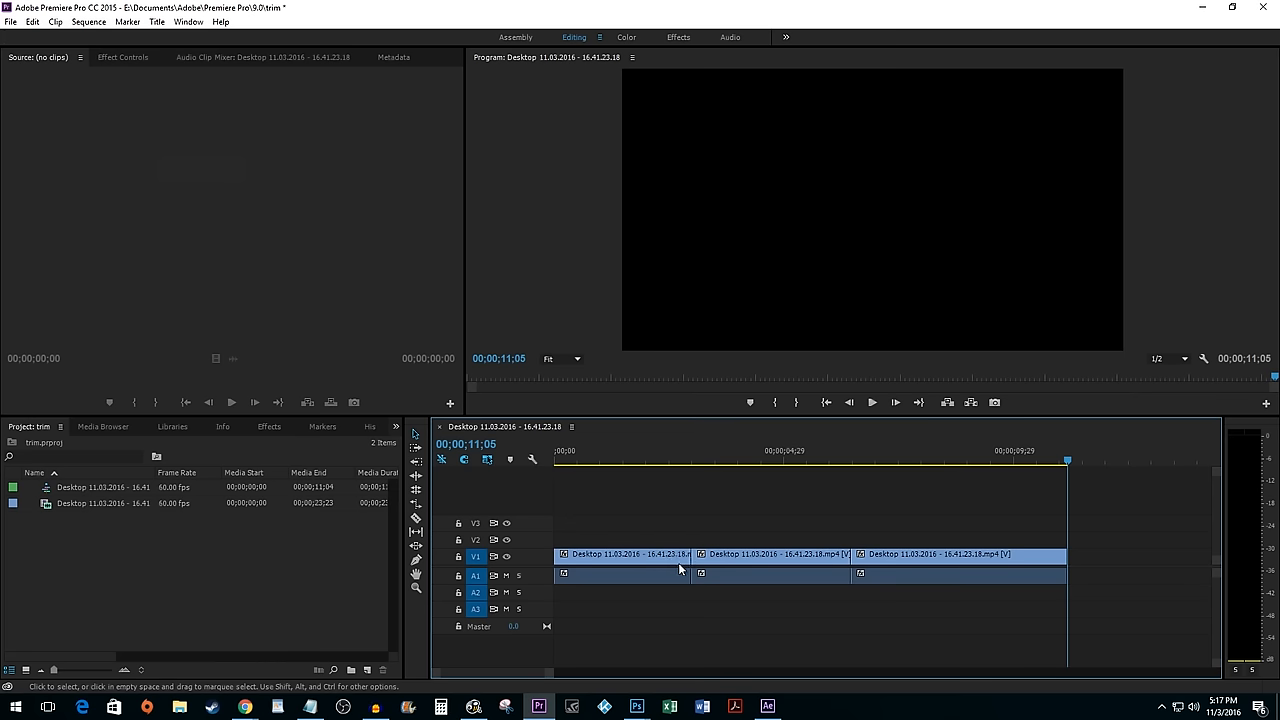
{"action": "left_click_drag", "start_coordinate": [684, 554], "coordinate": [656, 554]}
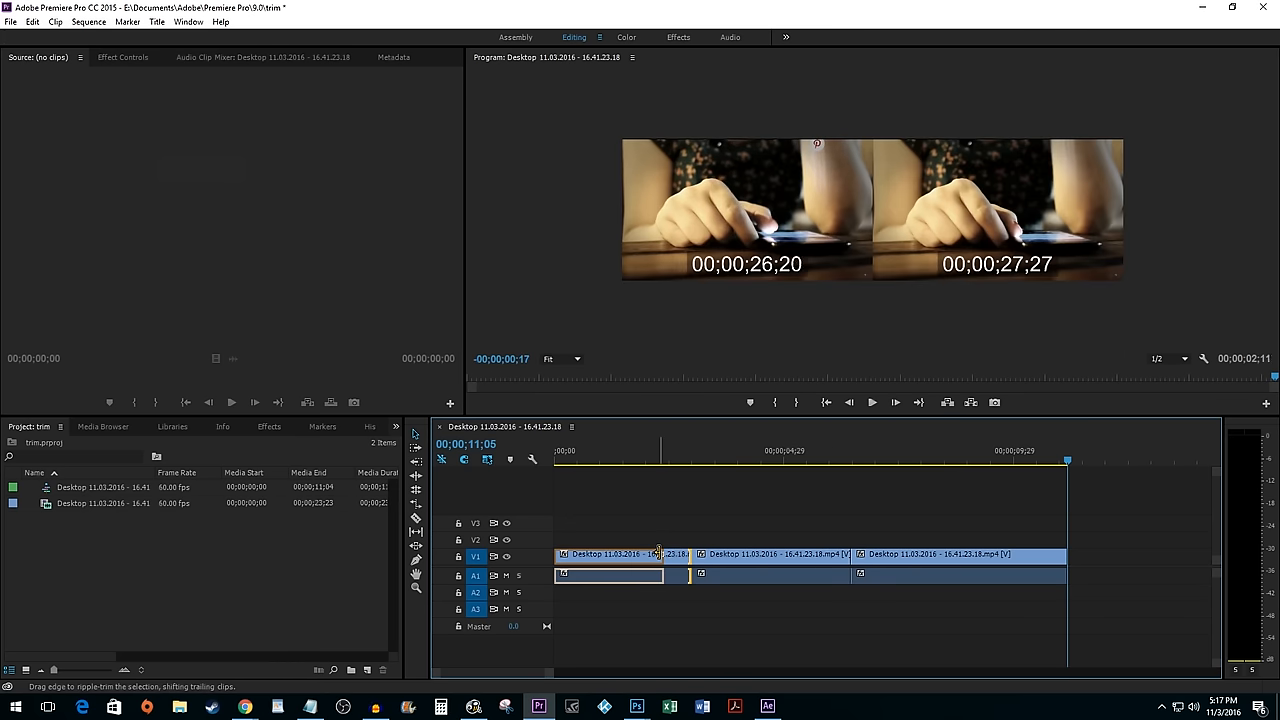